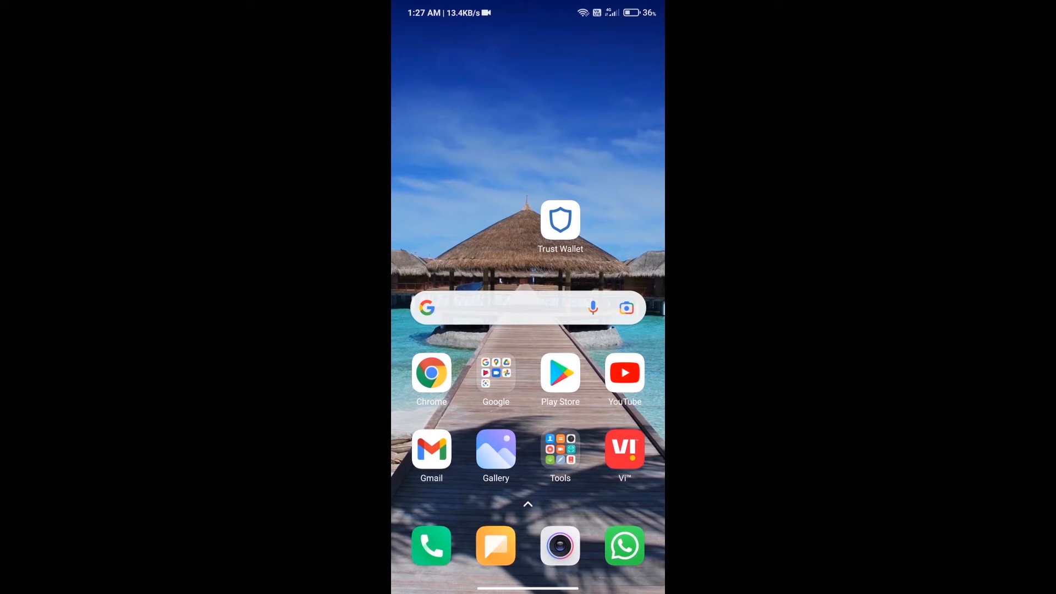
- Launch Trust Wallet to show Multi-Coin Wallet 1's token list with its $82.61 balance
{"action": "left_click", "coordinate": [560, 220]}
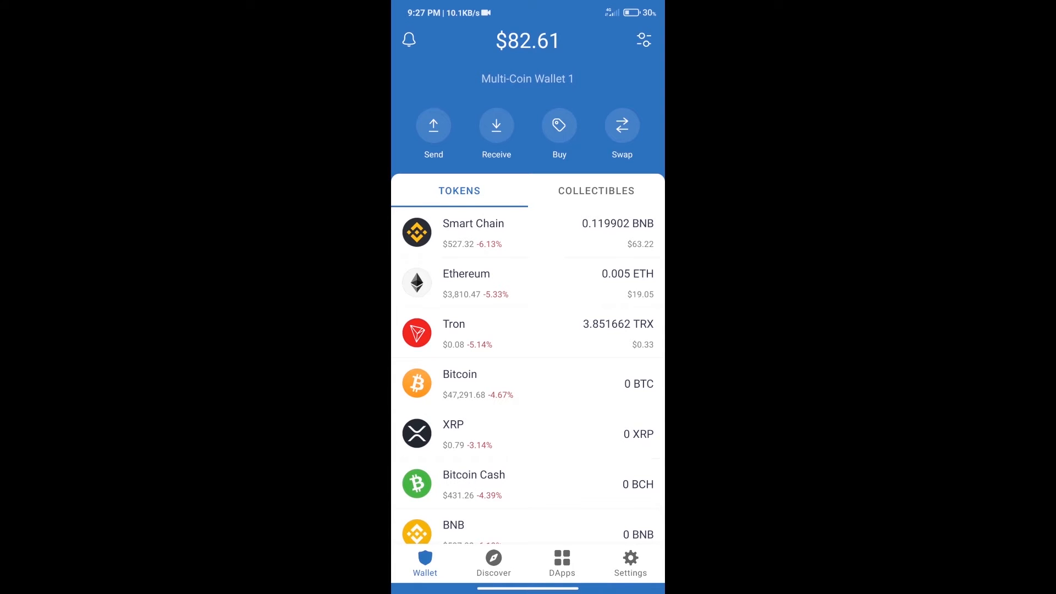
{"action": "left_click", "coordinate": [559, 126]}
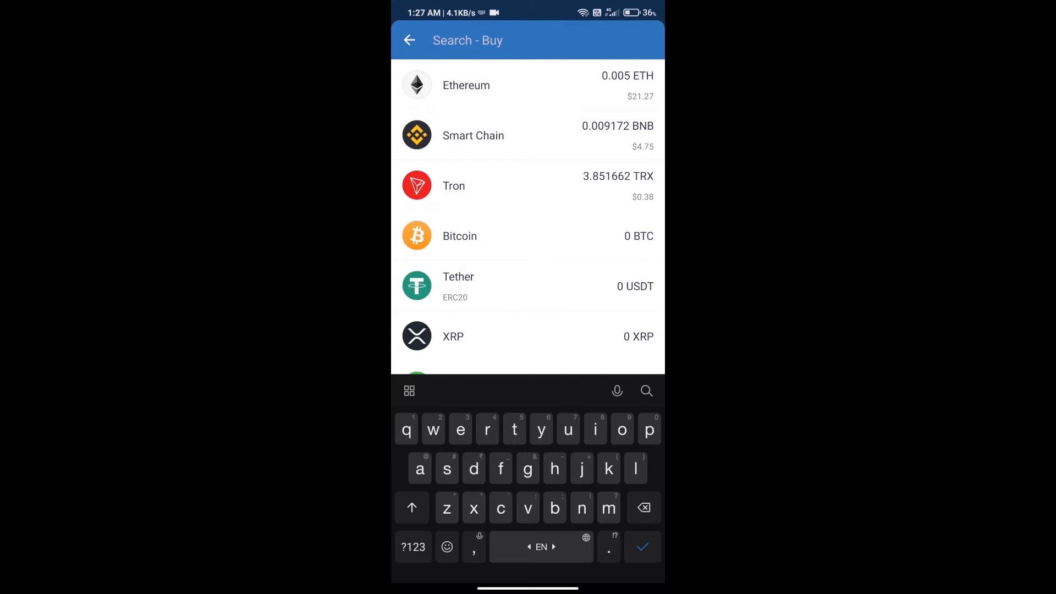
{"action": "type", "text": "eth"}
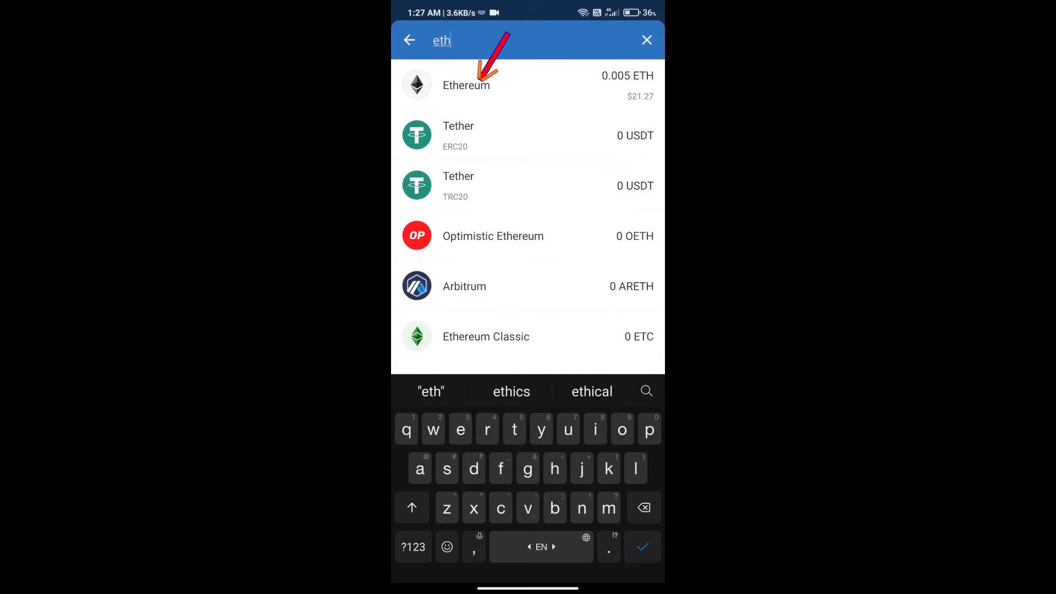
{"action": "left_click", "coordinate": [472, 85]}
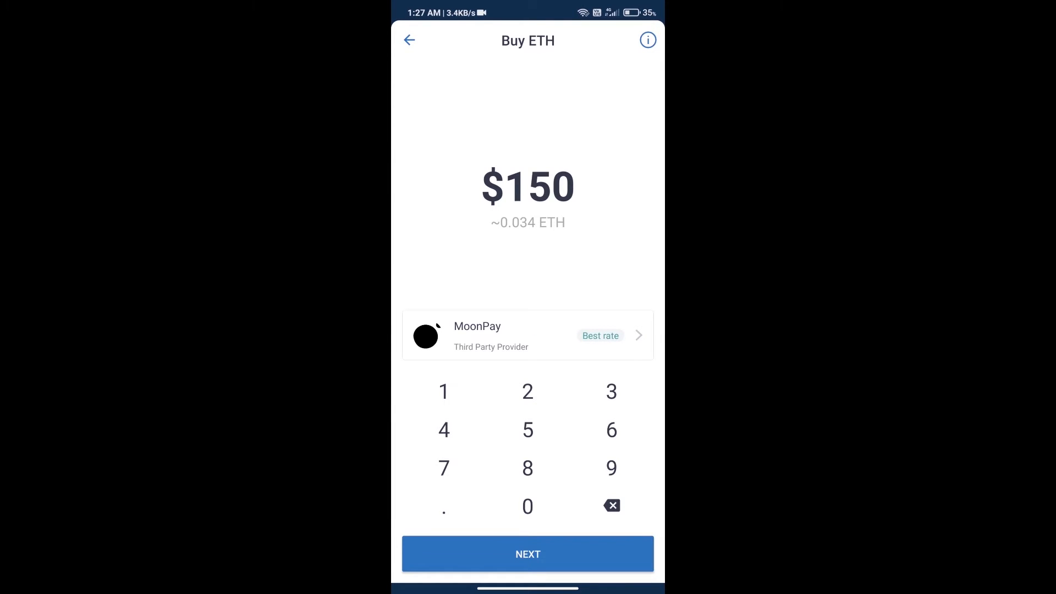
{"action": "left_click", "coordinate": [527, 506]}
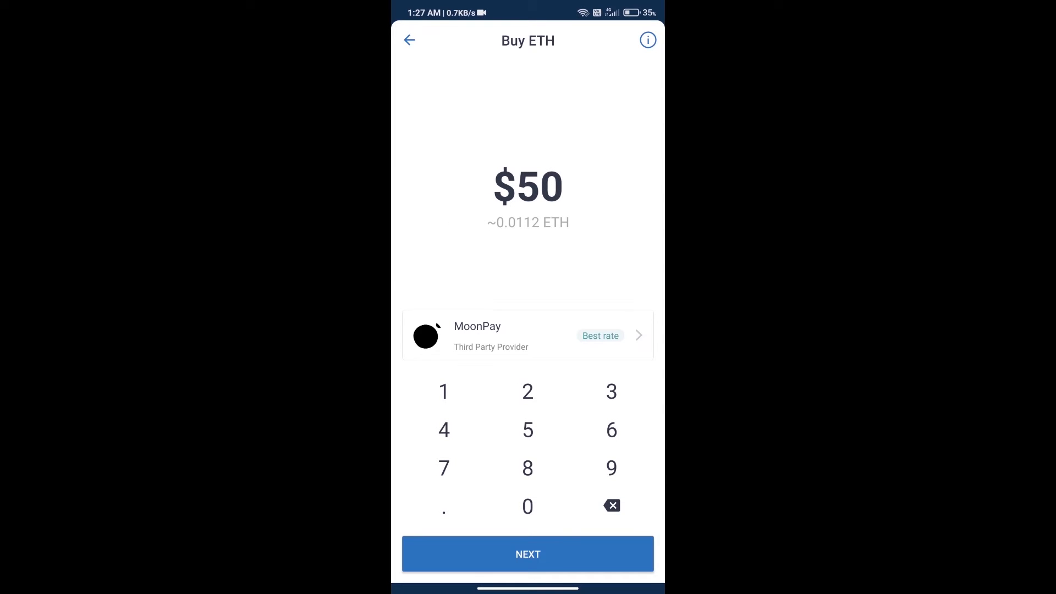
{"action": "left_click", "coordinate": [409, 40]}
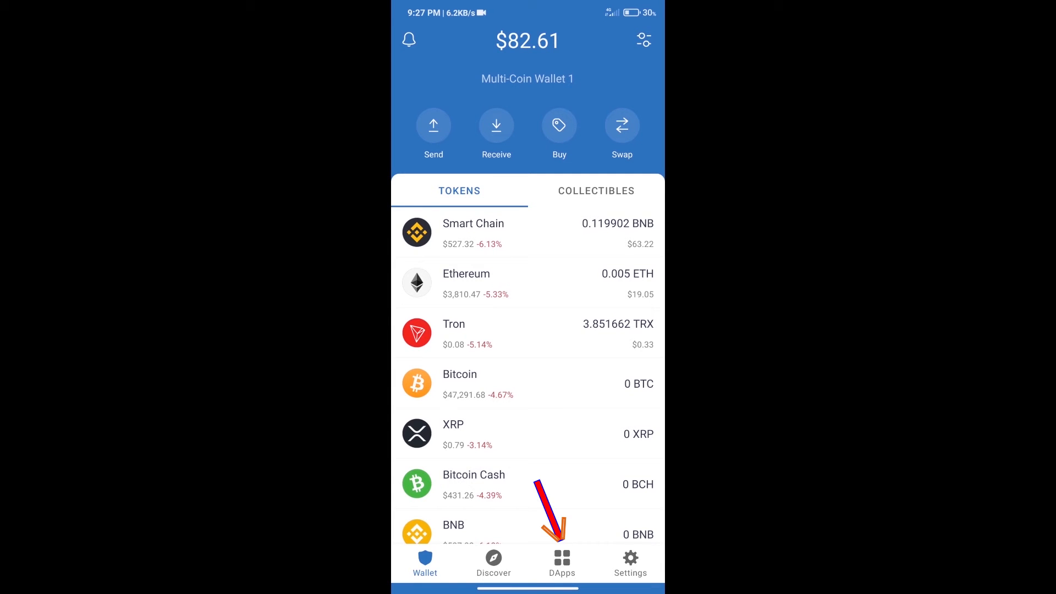
- Start Uniswap Exchange from the DApps browser's Popular list, landing on the ETH swap form
{"action": "left_click", "coordinate": [561, 559]}
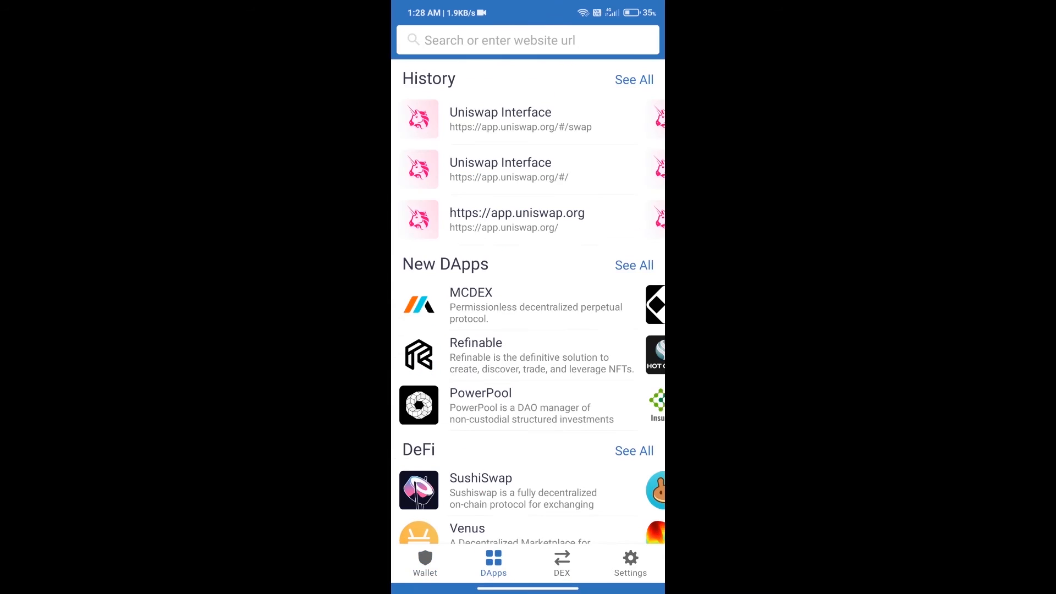
{"action": "scroll", "scroll_direction": "down", "scroll_amount": 3}
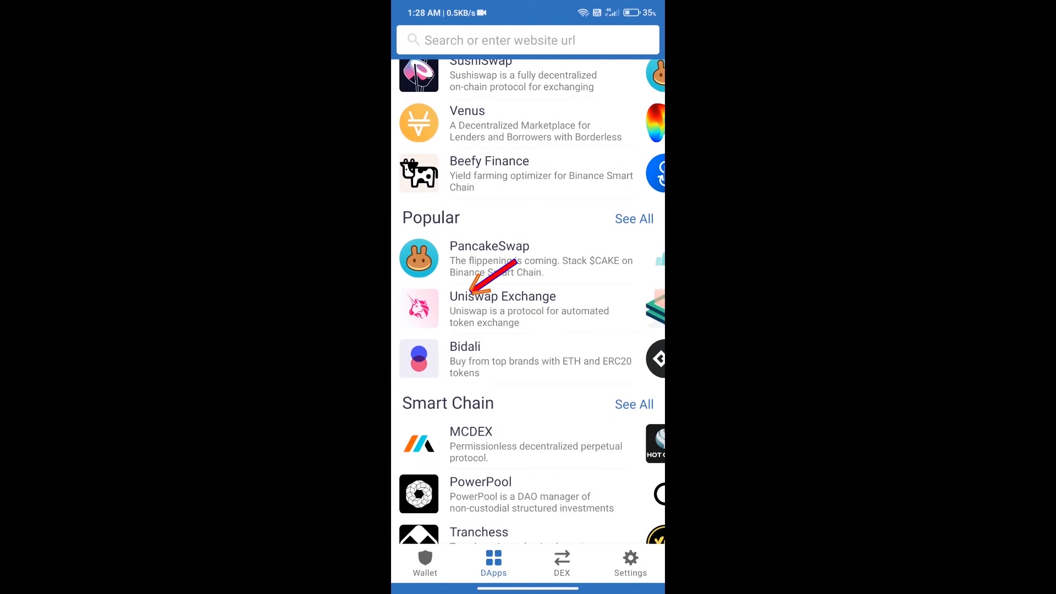
{"action": "left_click", "coordinate": [502, 308]}
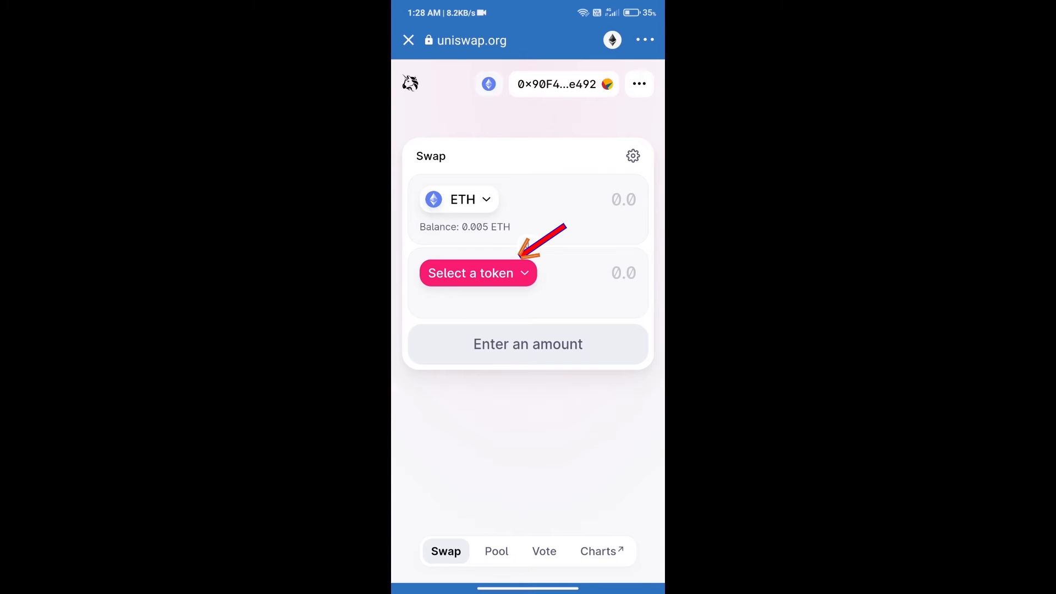
- Import SHIV (ShibVinci) as the receive token by its contract address c6F0392A5dFDE1645Ad01b810cB43
{"action": "left_click", "coordinate": [477, 272]}
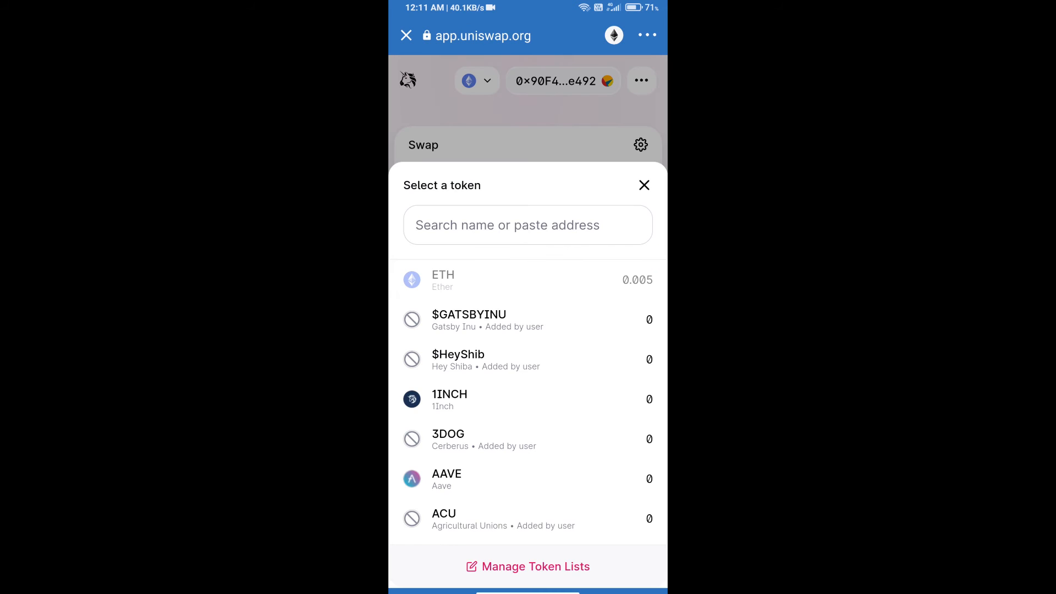
{"action": "type", "text": "c6F0392A5dFDE1645Ad01b810cB43"}
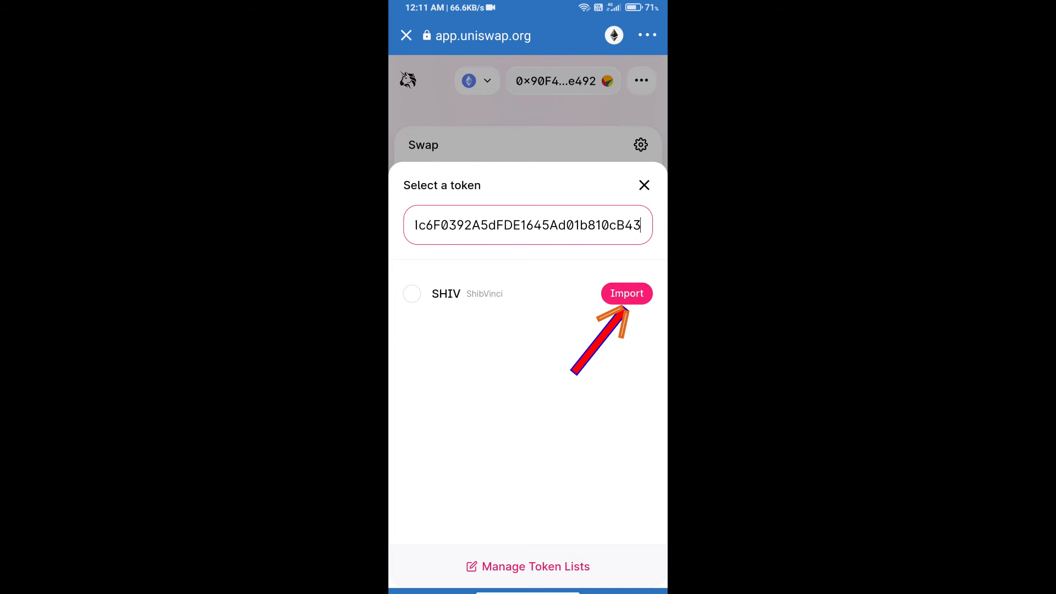
{"action": "left_click", "coordinate": [626, 292]}
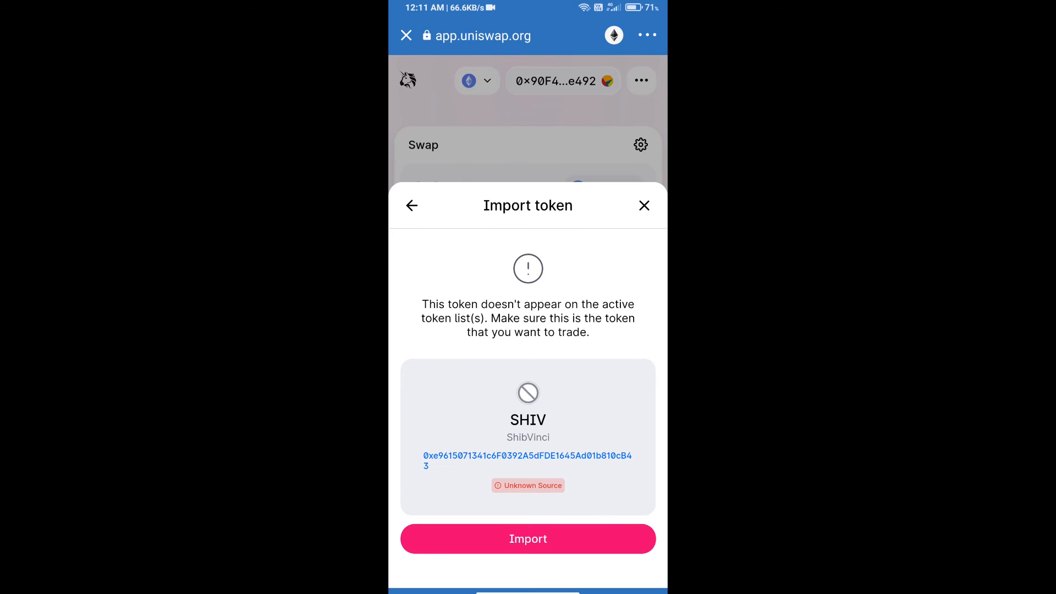
{"action": "left_click", "coordinate": [528, 538]}
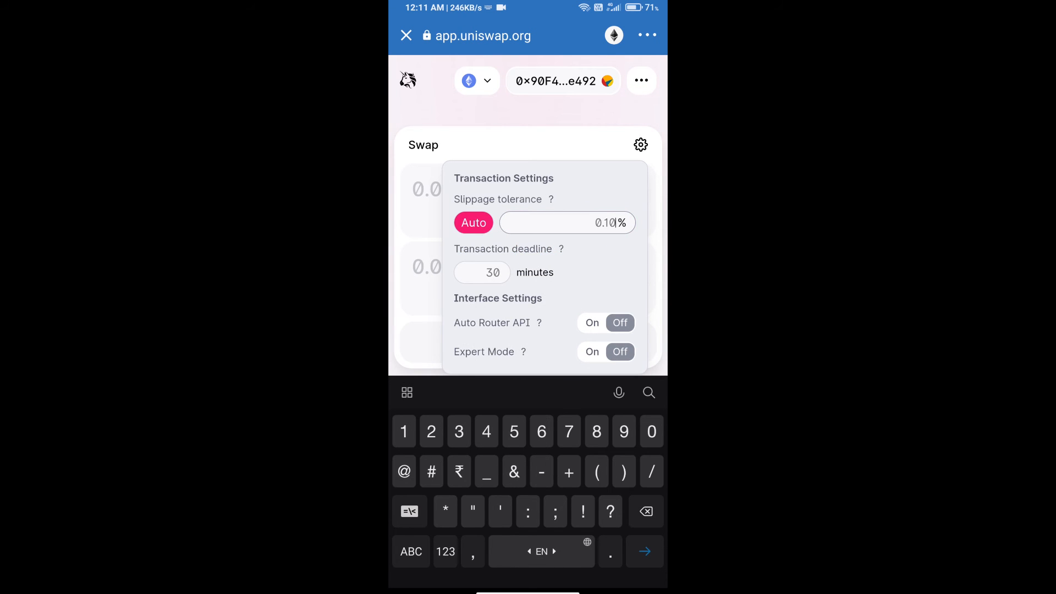
- Set slippage tolerance to 13% and return to the ETH-to-SHIV swap form
{"action": "type", "text": "13"}
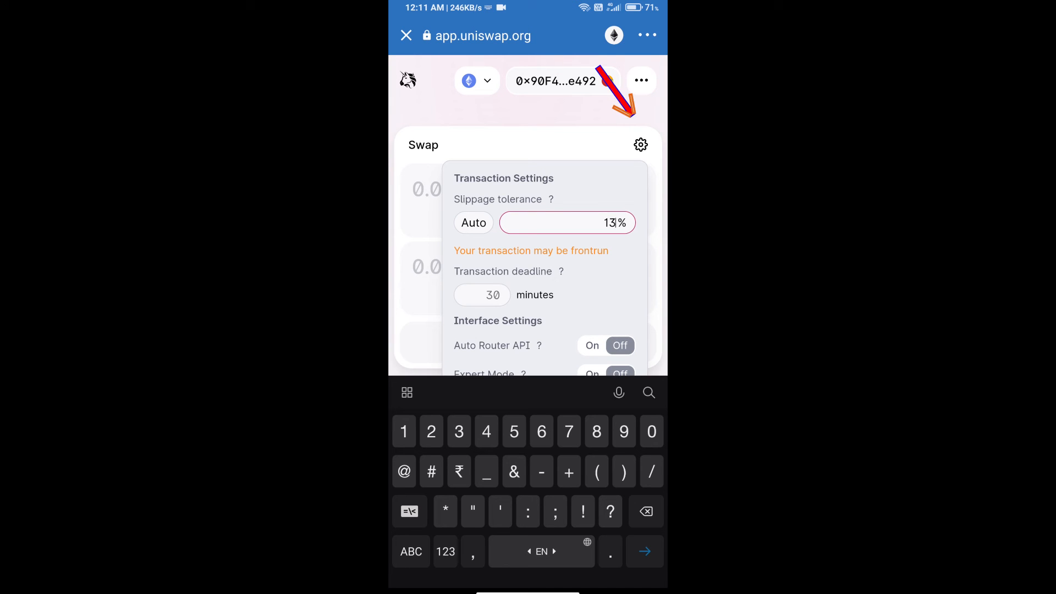
{"action": "left_click", "coordinate": [640, 144]}
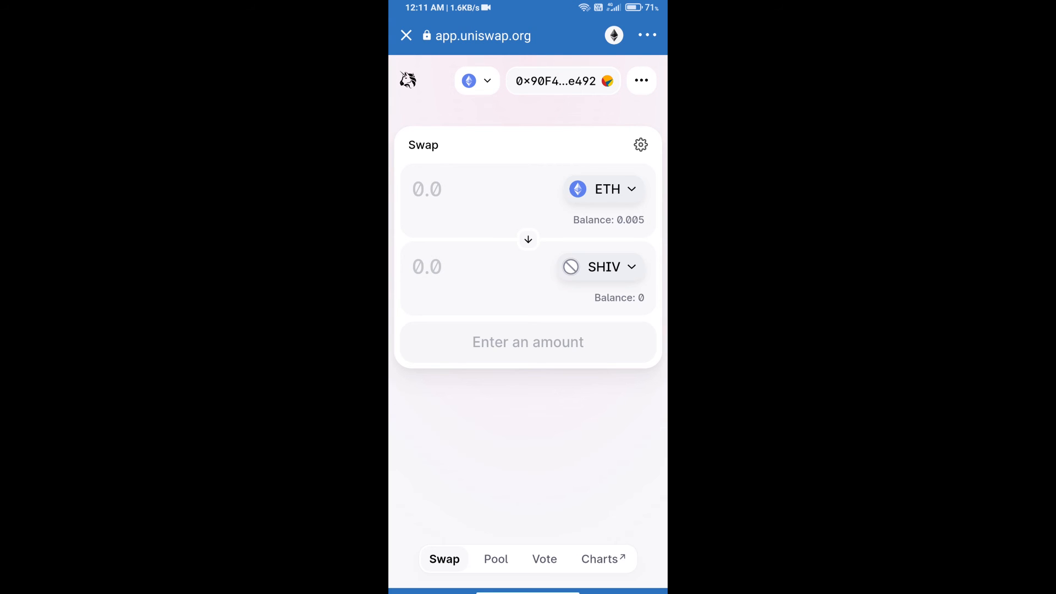
- Enter 10000 SHIV to receive, swap and confirm, handing off to Trust Wallet's smart contract call screen
{"action": "type", "text": "10"}
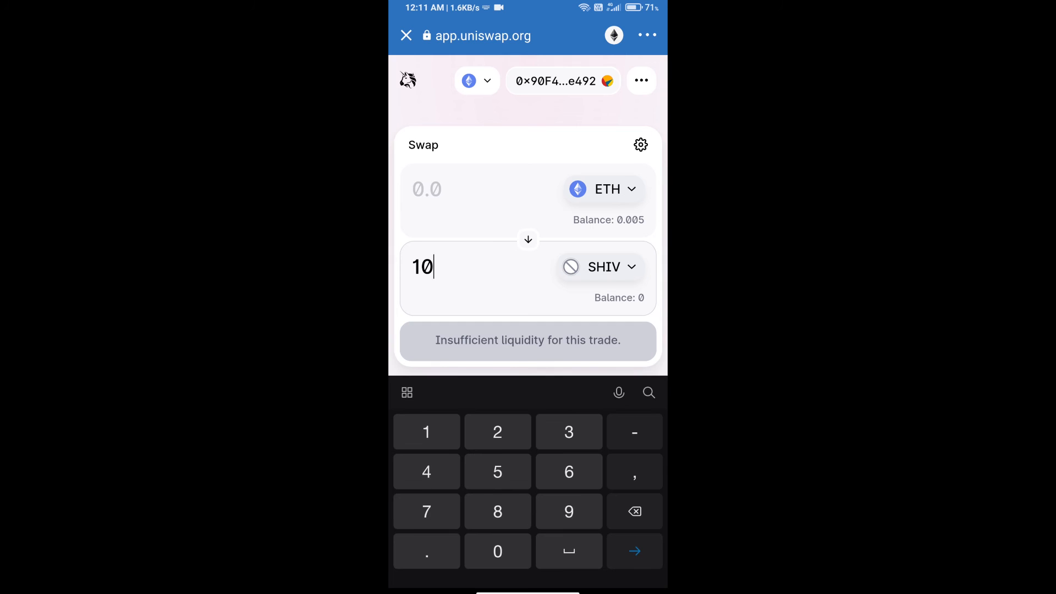
{"action": "type", "text": "000"}
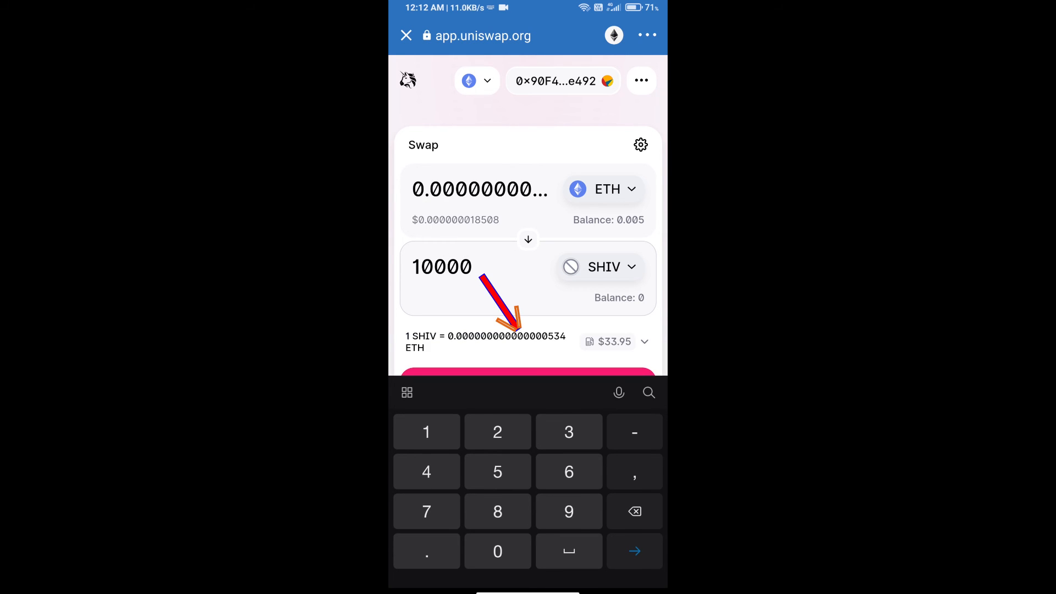
{"action": "left_click", "coordinate": [527, 377]}
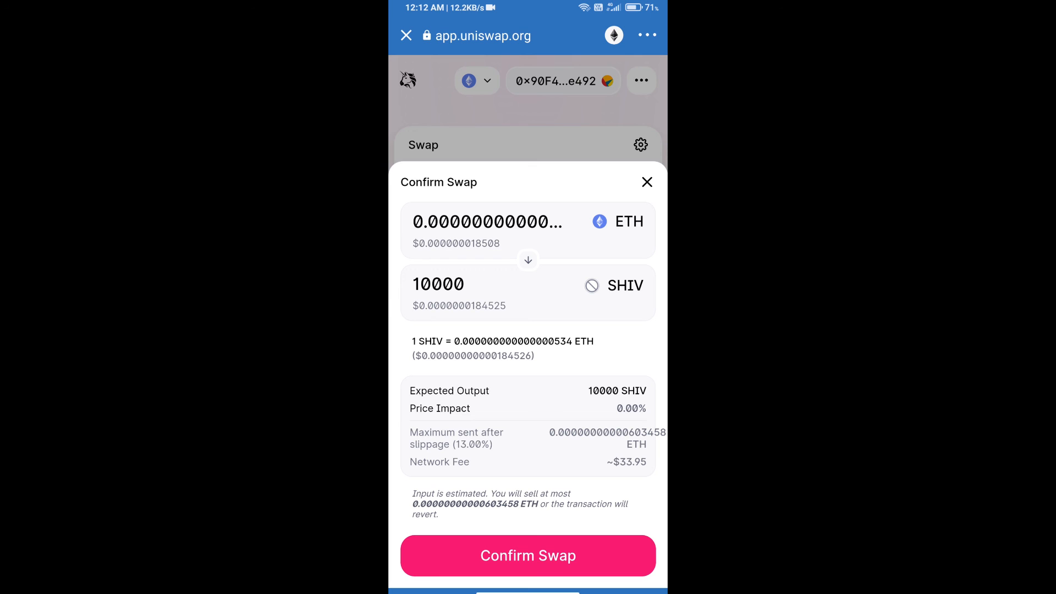
{"action": "left_click", "coordinate": [527, 555]}
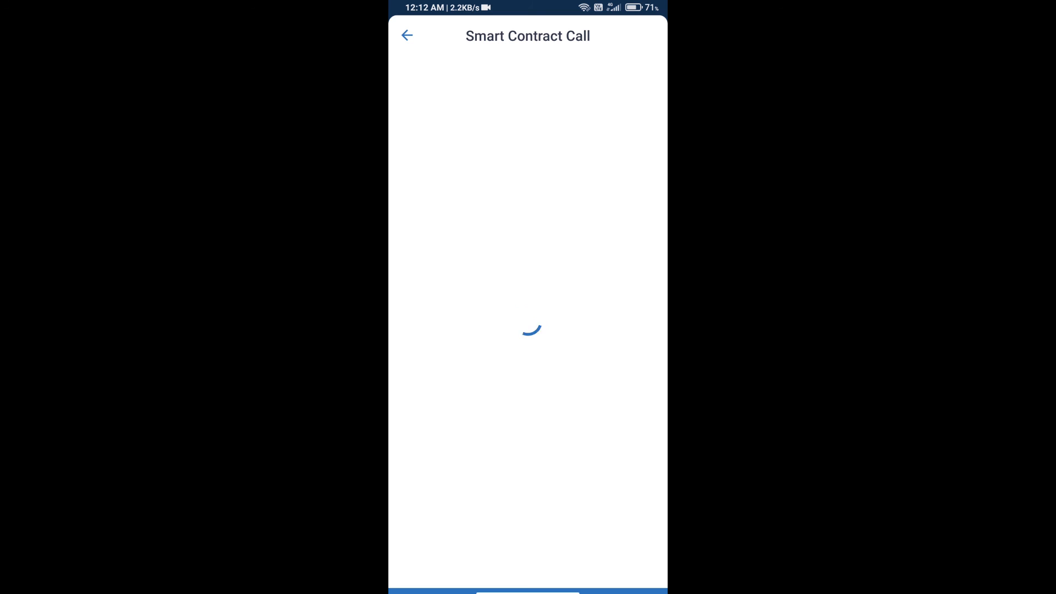